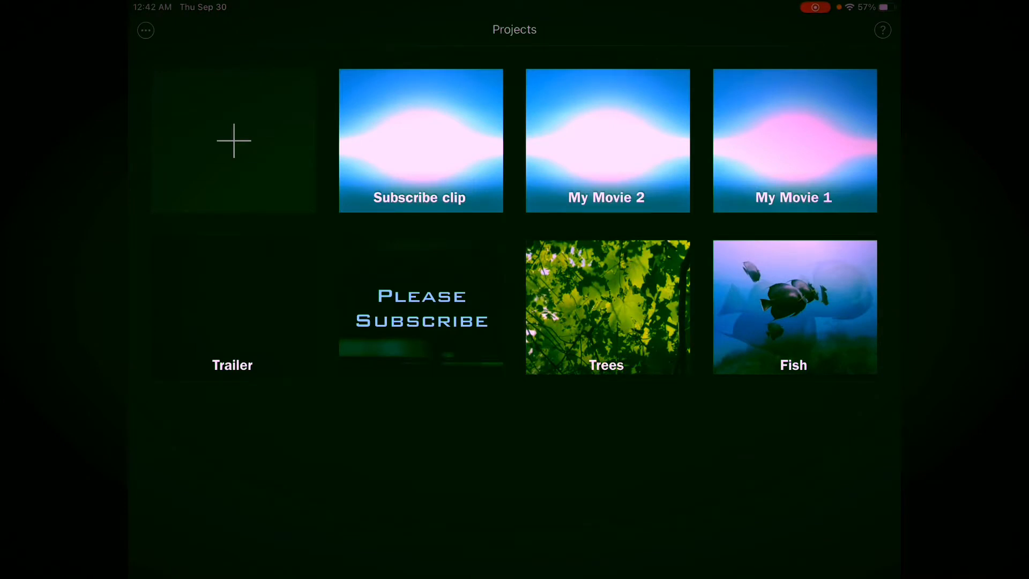
Start a new project from the Projects screen, reaching the movie-or-trailer choice
{"action": "left_click", "coordinate": [233, 140]}
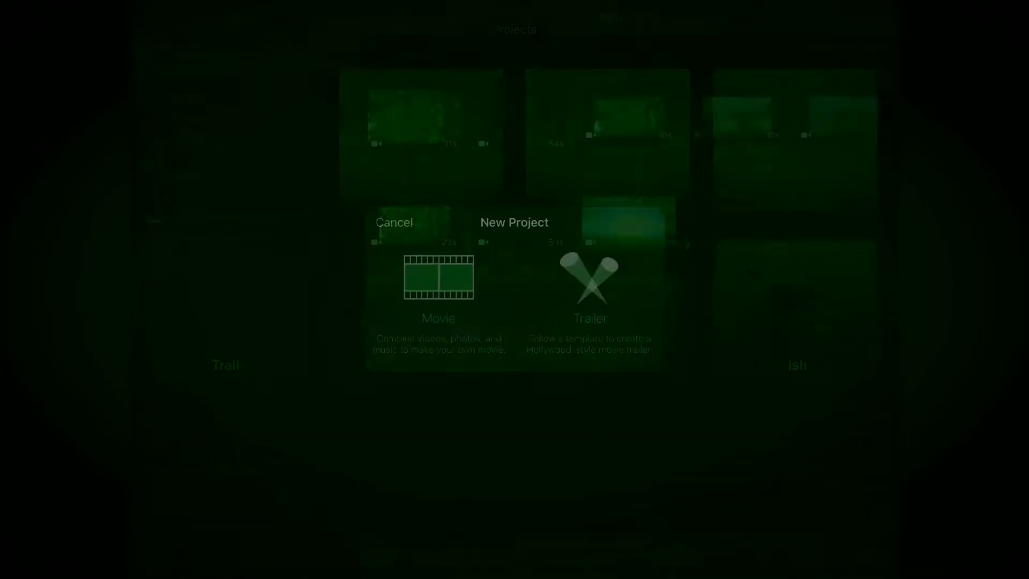
Create My Movie 3 as a movie from the 27-second fish clip and 23-second tree clip
{"action": "left_click", "coordinate": [437, 276]}
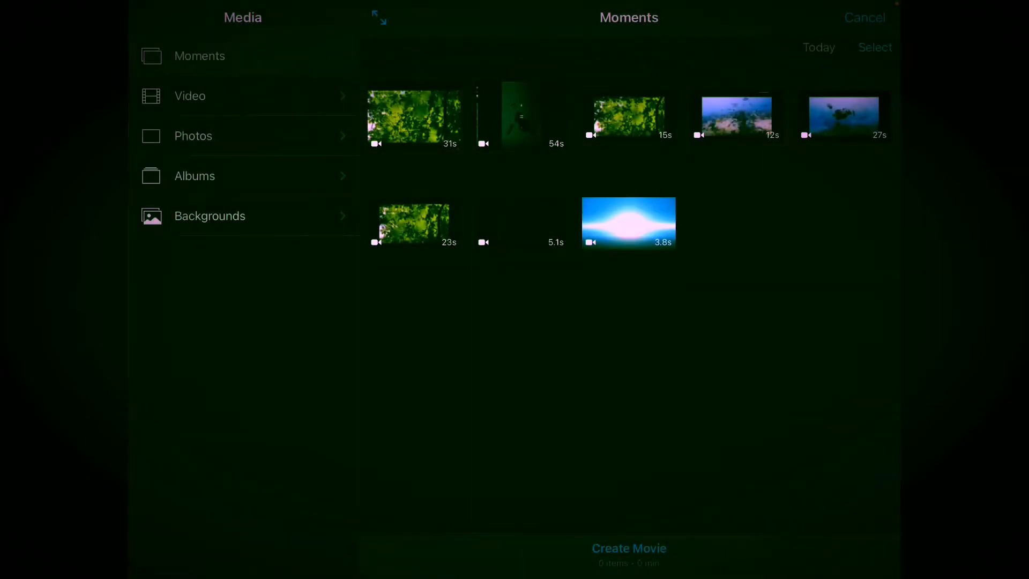
{"action": "left_click", "coordinate": [843, 116]}
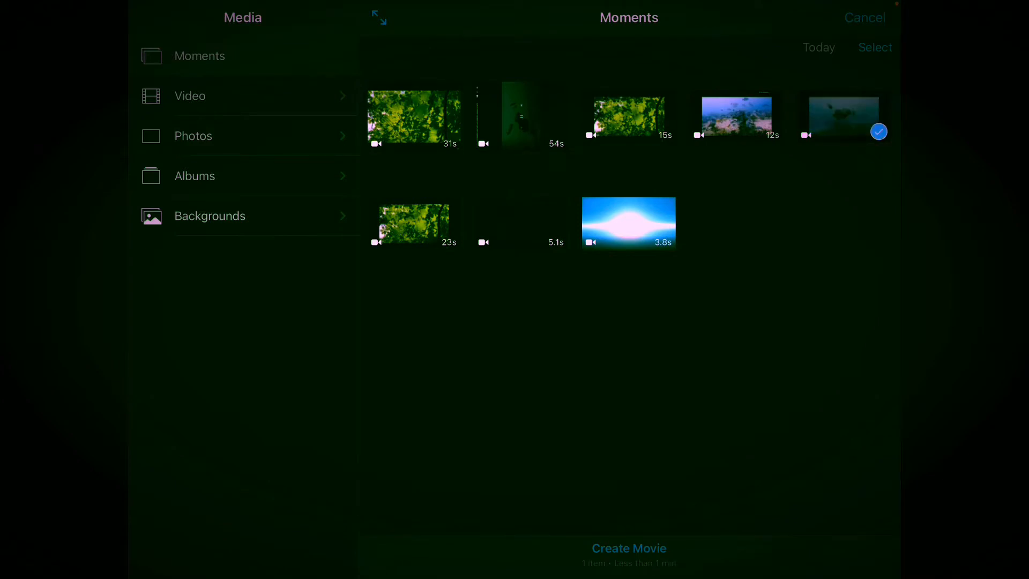
{"action": "left_click", "coordinate": [414, 222]}
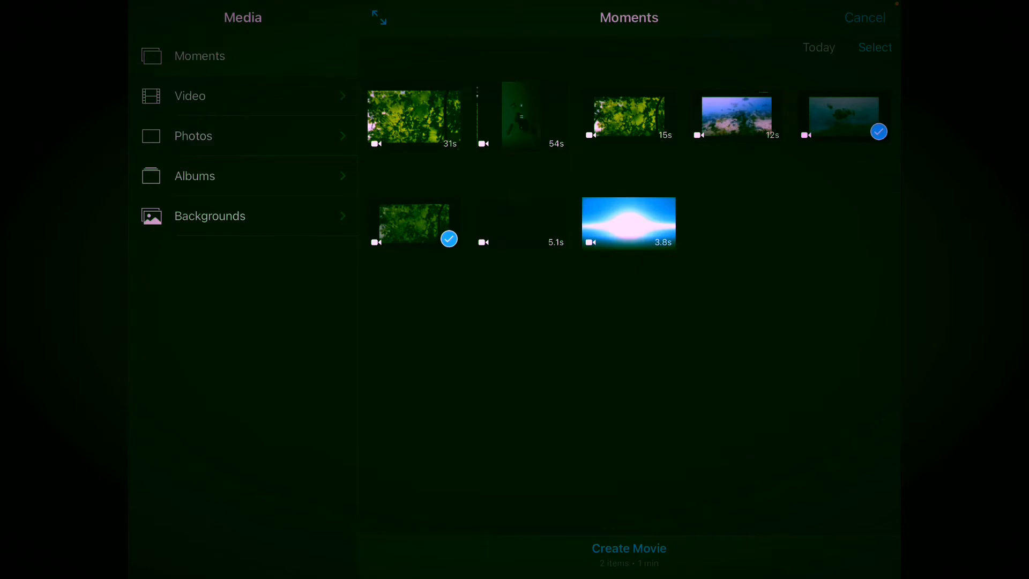
{"action": "left_click", "coordinate": [629, 548]}
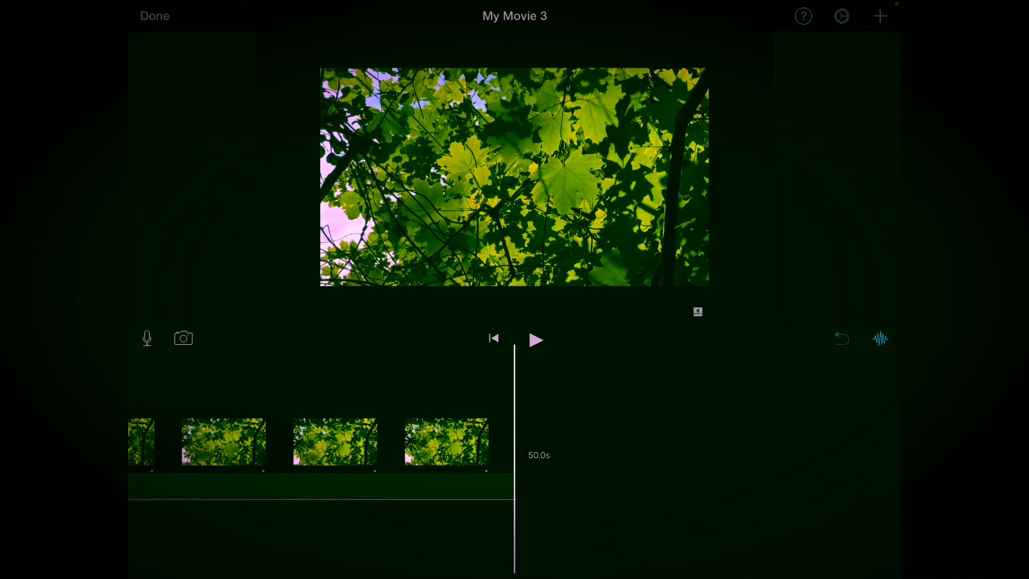
{"action": "left_click", "coordinate": [322, 442]}
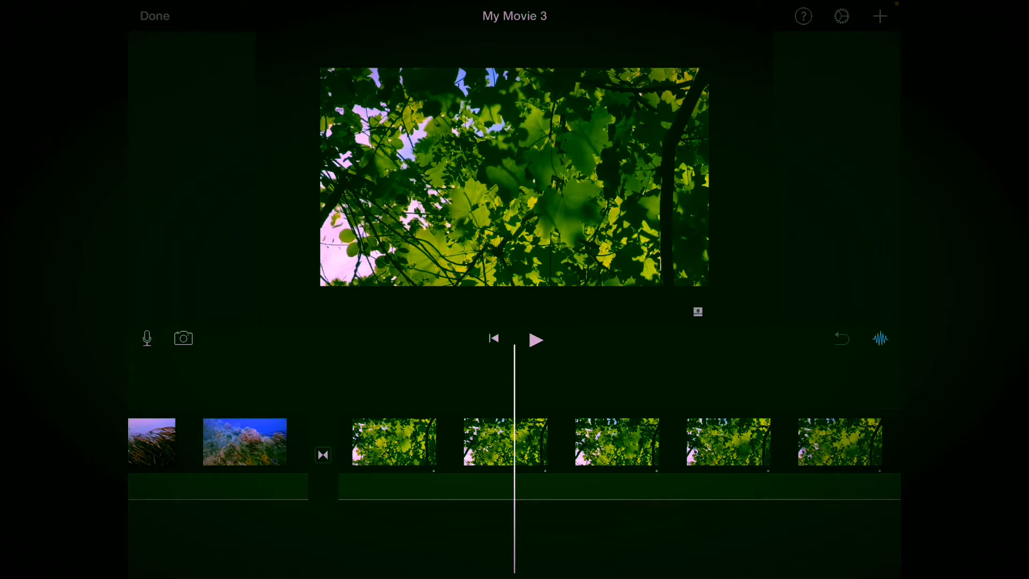
{"action": "scroll", "scroll_direction": "right", "scroll_amount": 3}
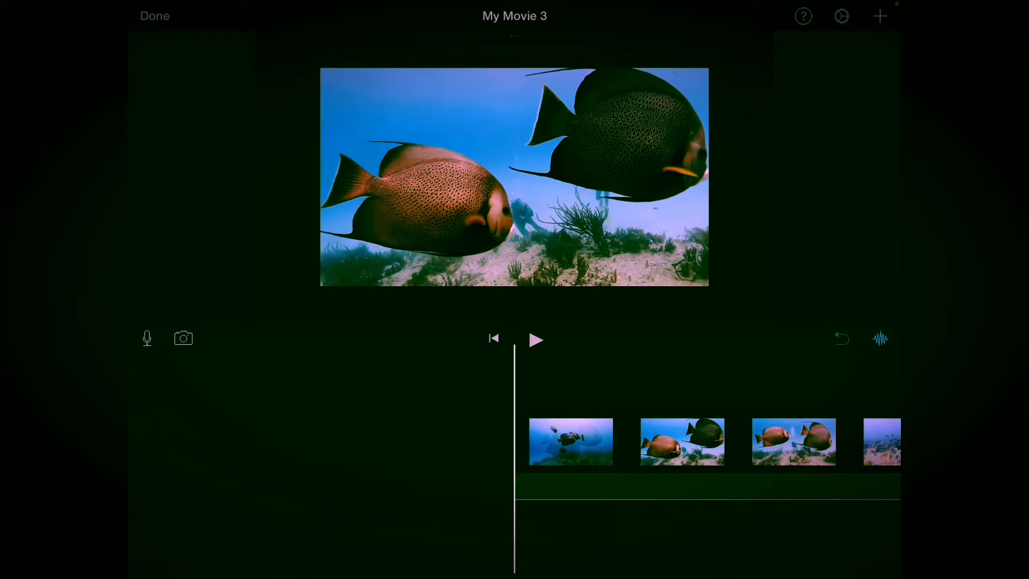
{"action": "left_click", "coordinate": [683, 441]}
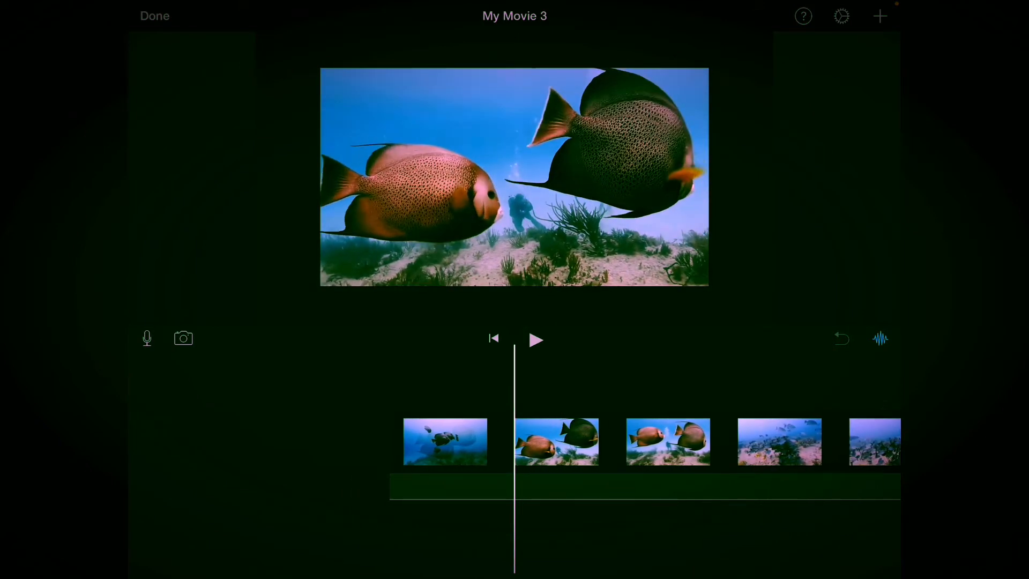
{"action": "left_click", "coordinate": [443, 441]}
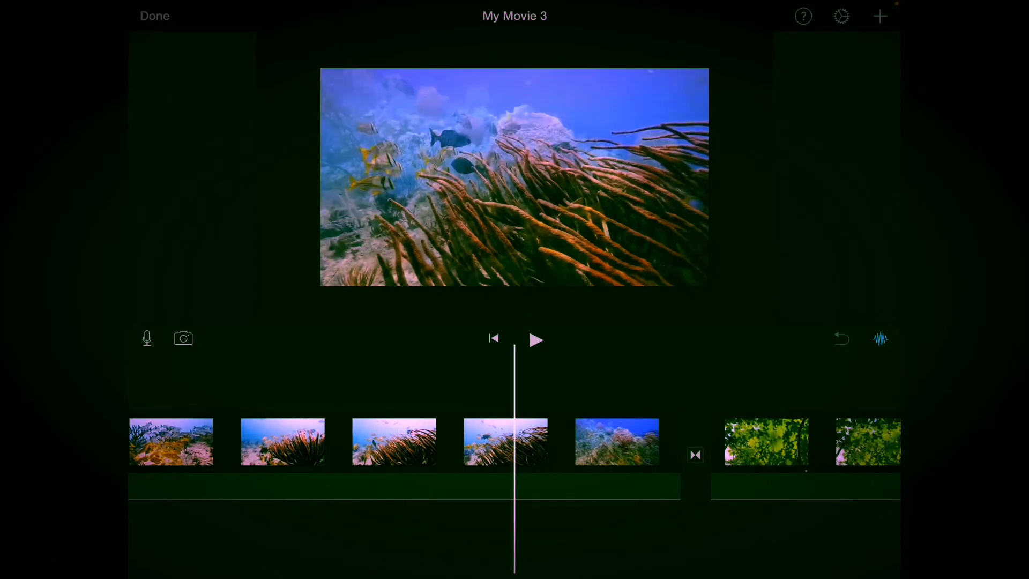
{"action": "left_click", "coordinate": [393, 441]}
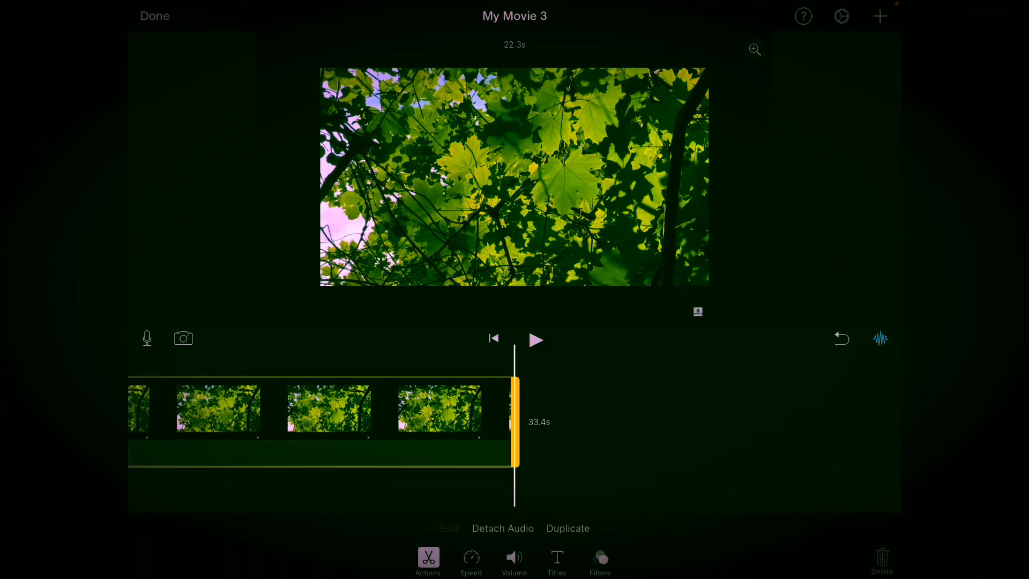
Shorten the closing tree clip from its end, then nudge it out to about 20.5 seconds
{"action": "left_click_drag", "start_coordinate": [516, 423], "coordinate": [453, 422]}
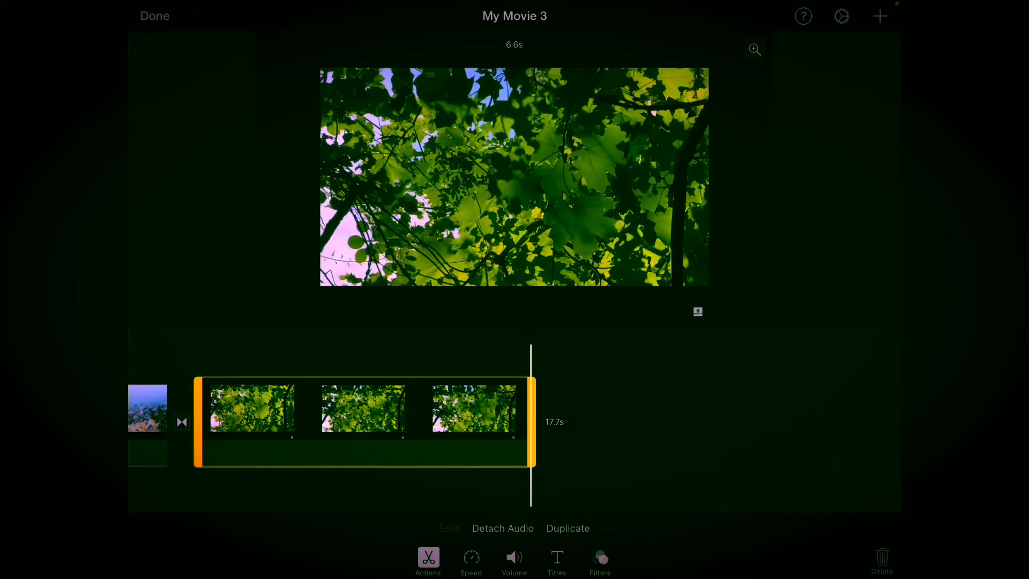
{"action": "left_click_drag", "start_coordinate": [532, 421], "coordinate": [569, 420]}
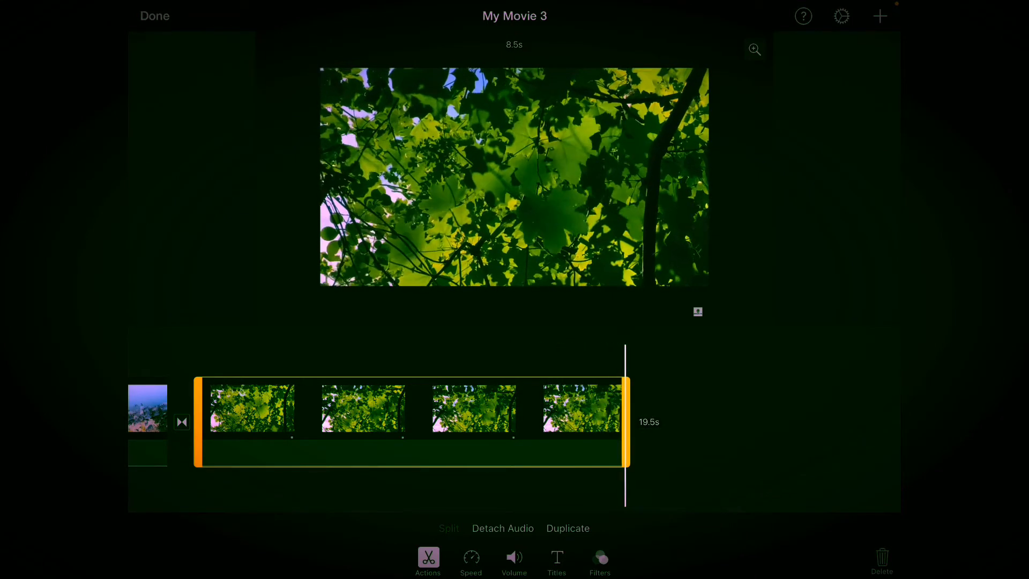
{"action": "left_click_drag", "start_coordinate": [624, 421], "coordinate": [671, 422]}
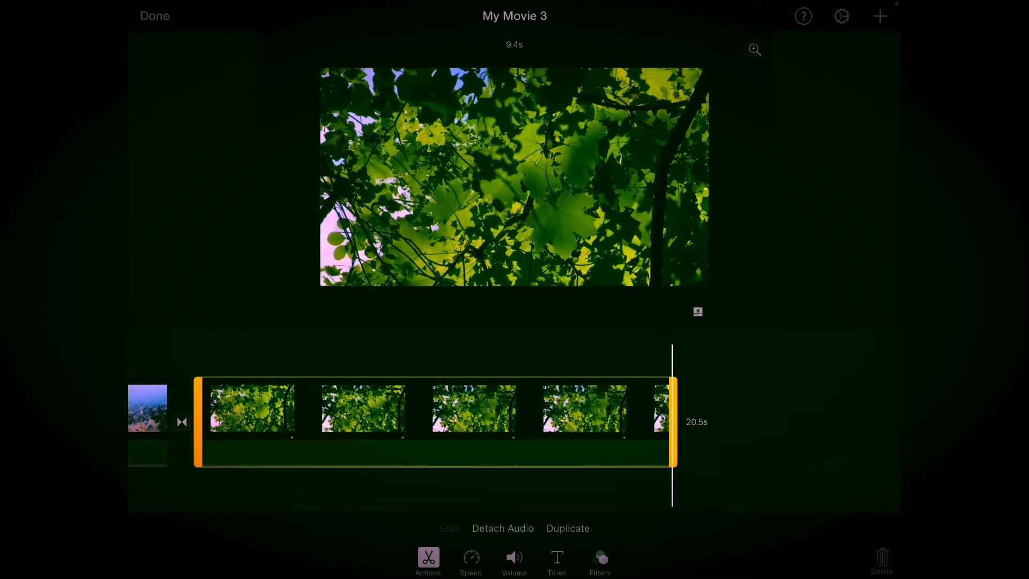
{"action": "left_click_drag", "start_coordinate": [671, 423], "coordinate": [699, 423]}
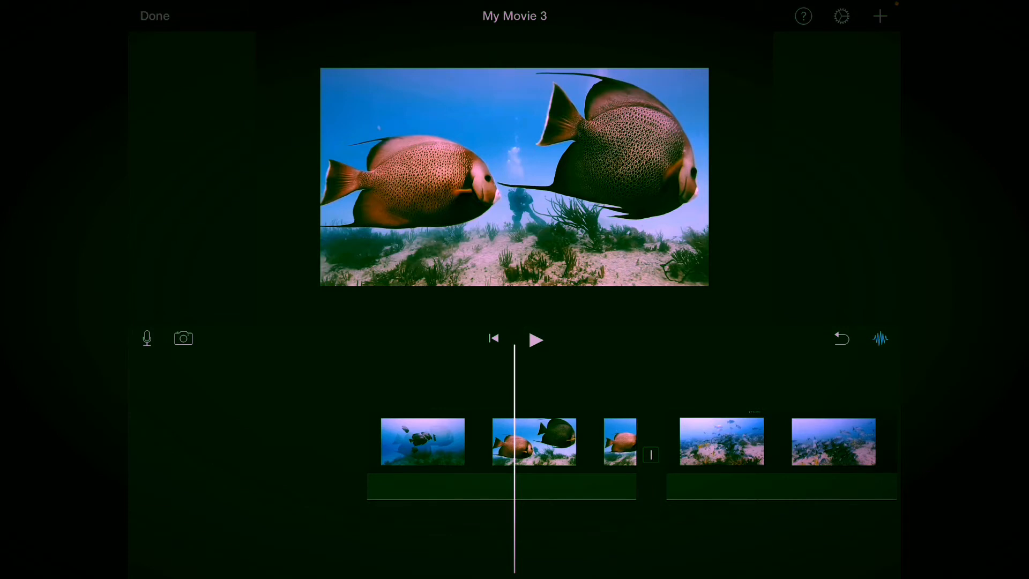
Split the clip at the playhead so the tree footage sits in two parts
{"action": "left_click", "coordinate": [501, 440]}
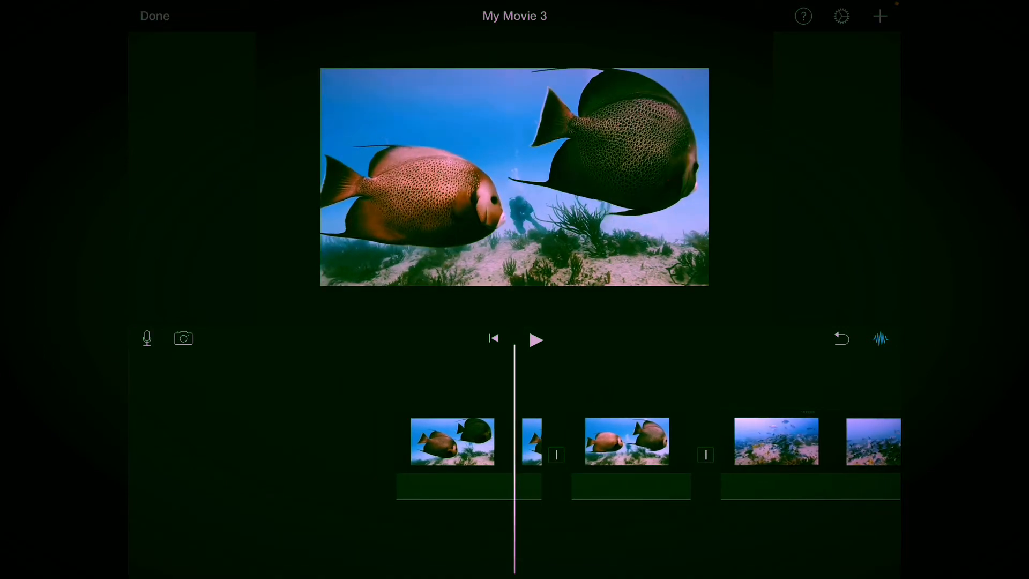
{"action": "left_click", "coordinate": [536, 340]}
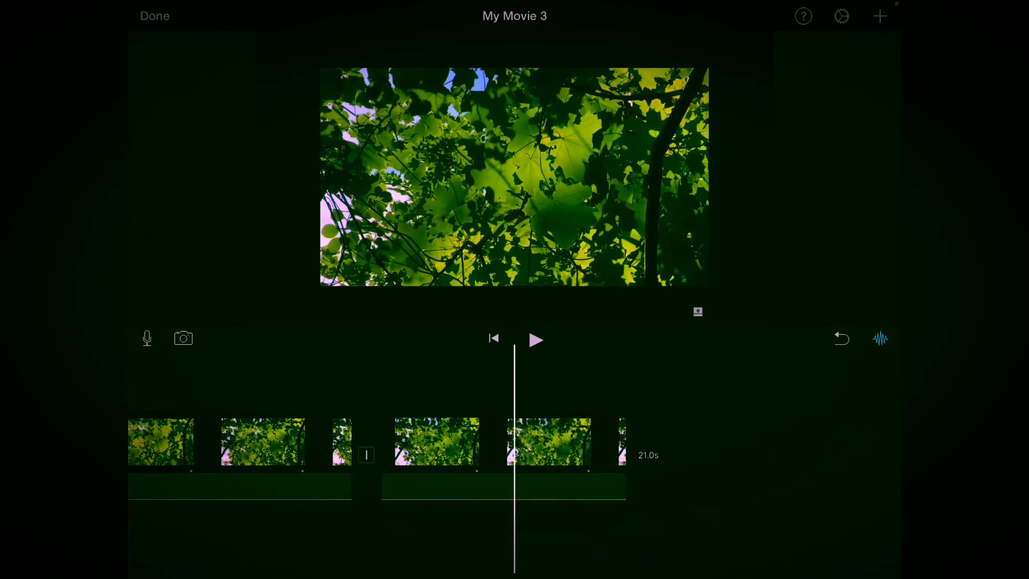
Move a fish clip between the tree parts so fish and tree segments alternate
{"action": "left_click", "coordinate": [549, 442]}
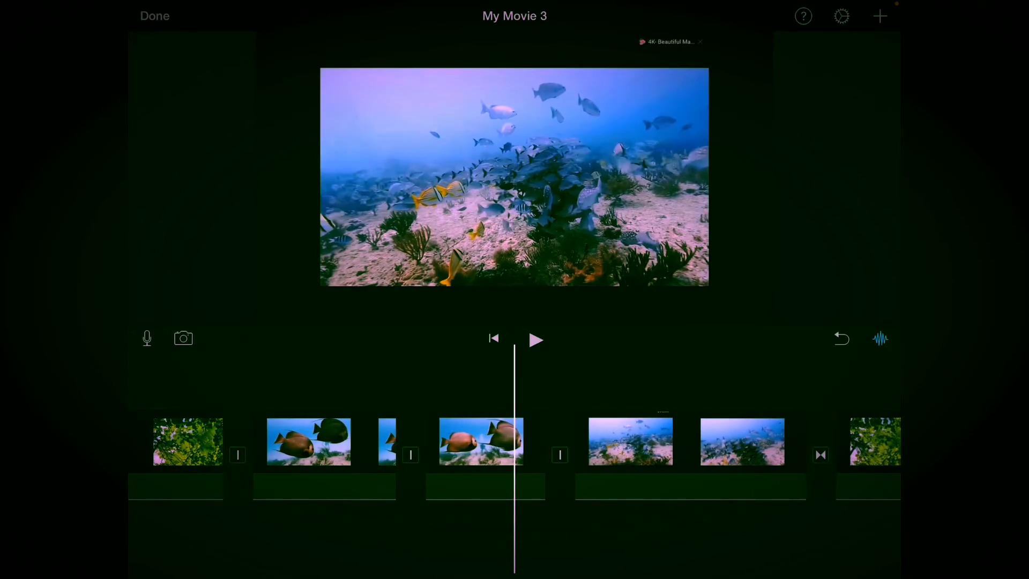
{"action": "left_click", "coordinate": [481, 441]}
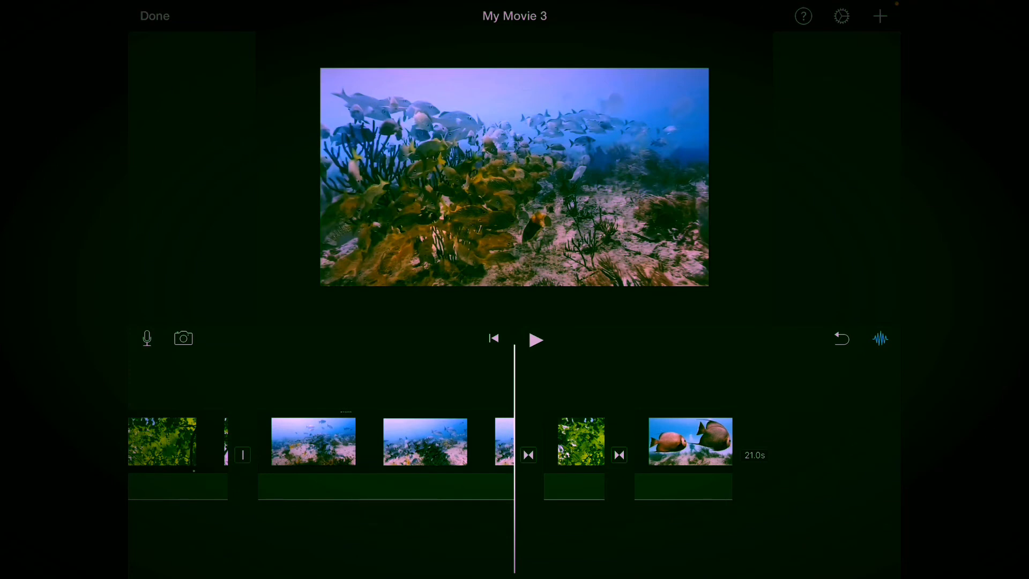
Set both dissolve transitions between the fish and tree clips to None
{"action": "left_click", "coordinate": [529, 422]}
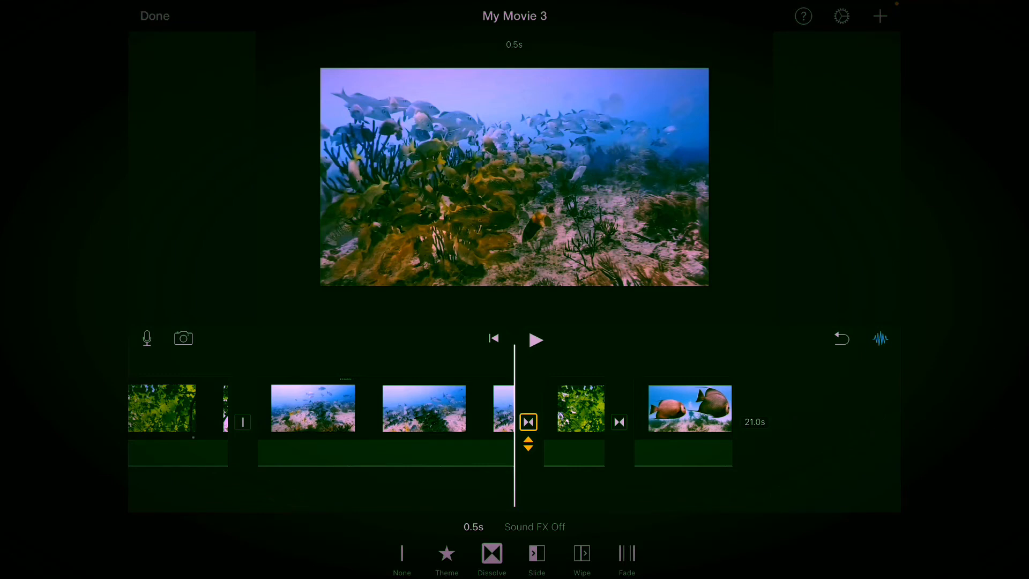
{"action": "left_click", "coordinate": [401, 553]}
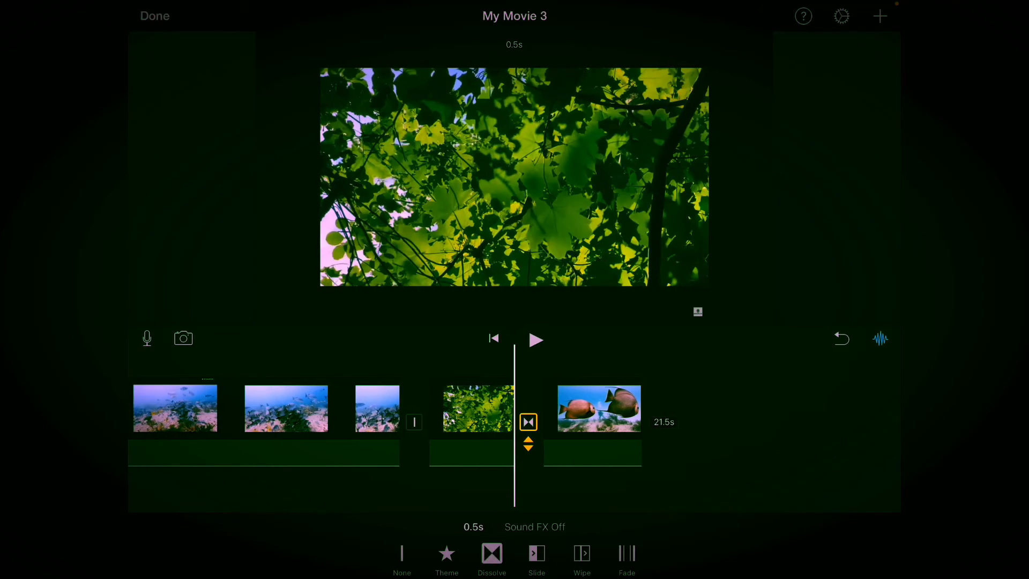
{"action": "left_click", "coordinate": [401, 553]}
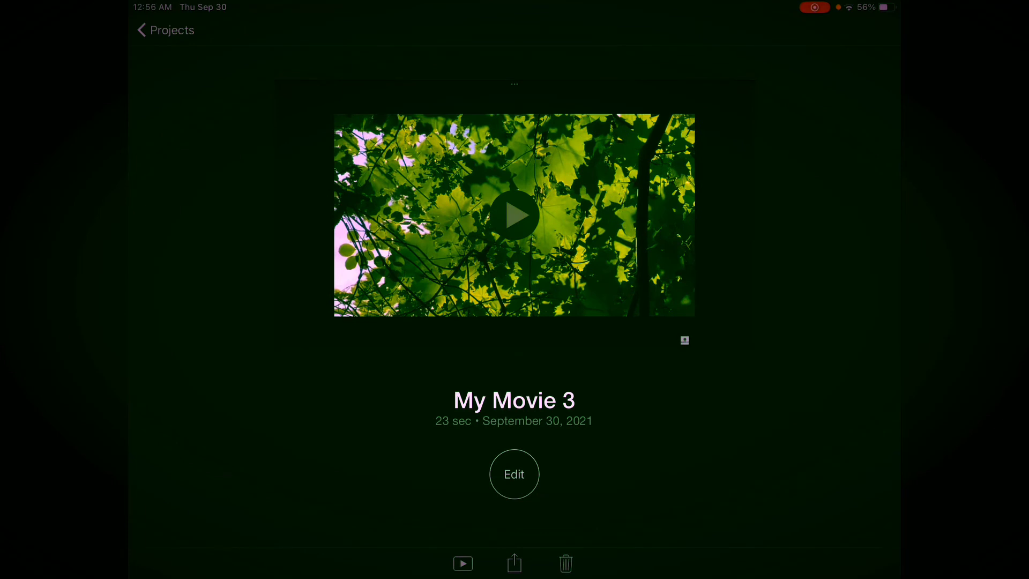
Retitle the project 'Our First Film' using the suggested word First plus 'Film'
{"action": "left_click", "coordinate": [513, 400]}
{"action": "type", "text": "Our F"}
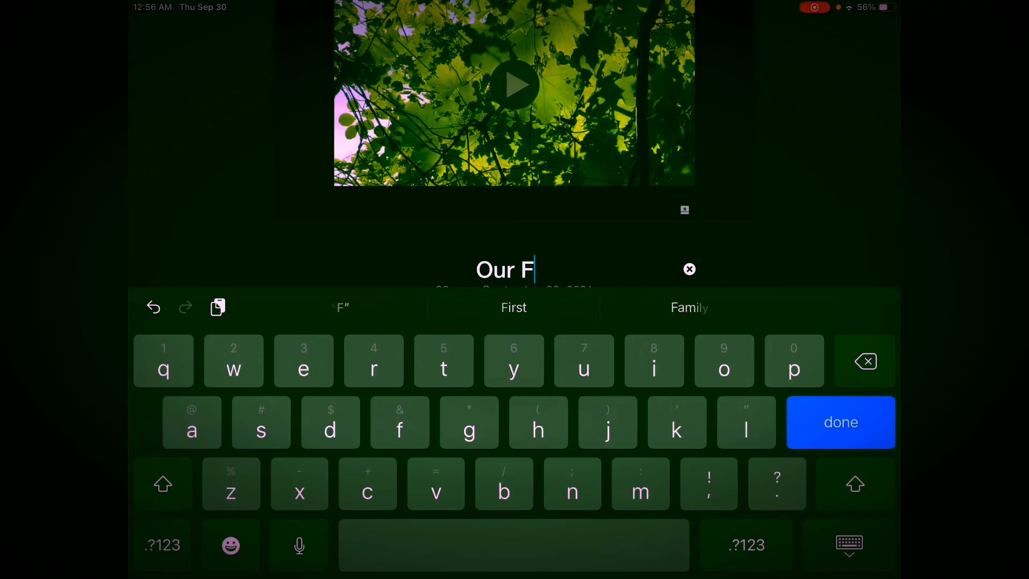
{"action": "left_click", "coordinate": [513, 308]}
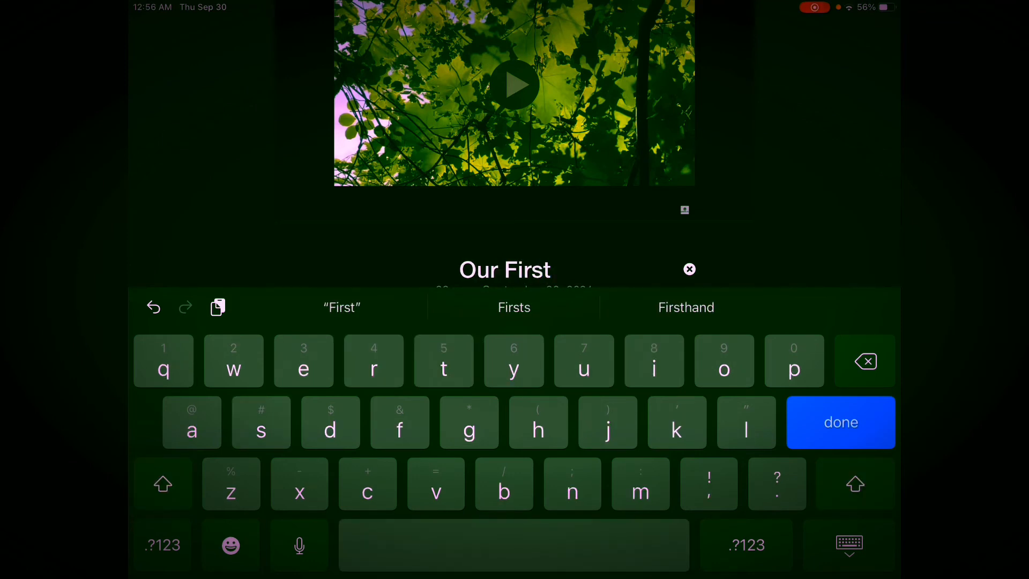
{"action": "type", "text": "Fil"}
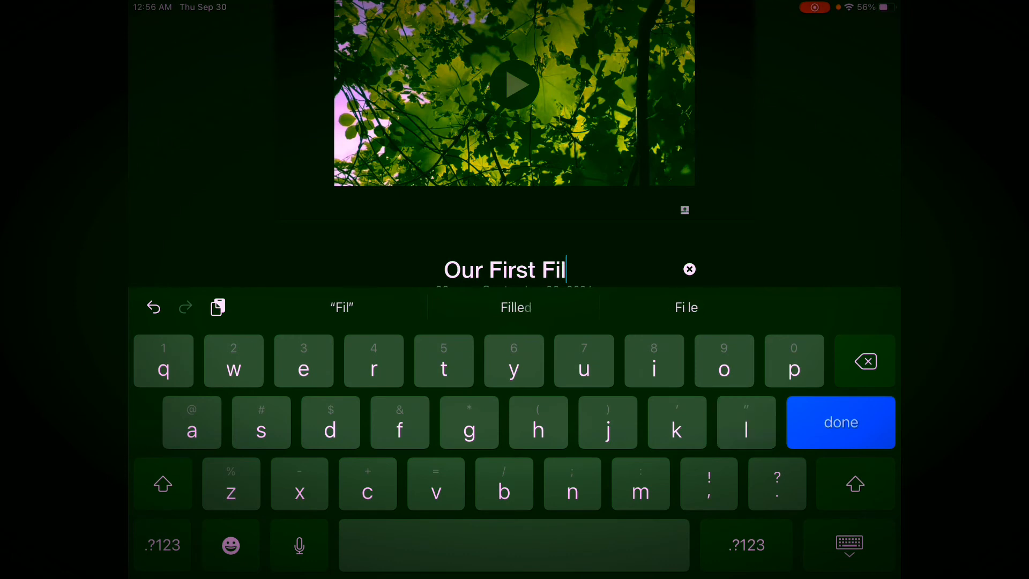
{"action": "type", "text": "m"}
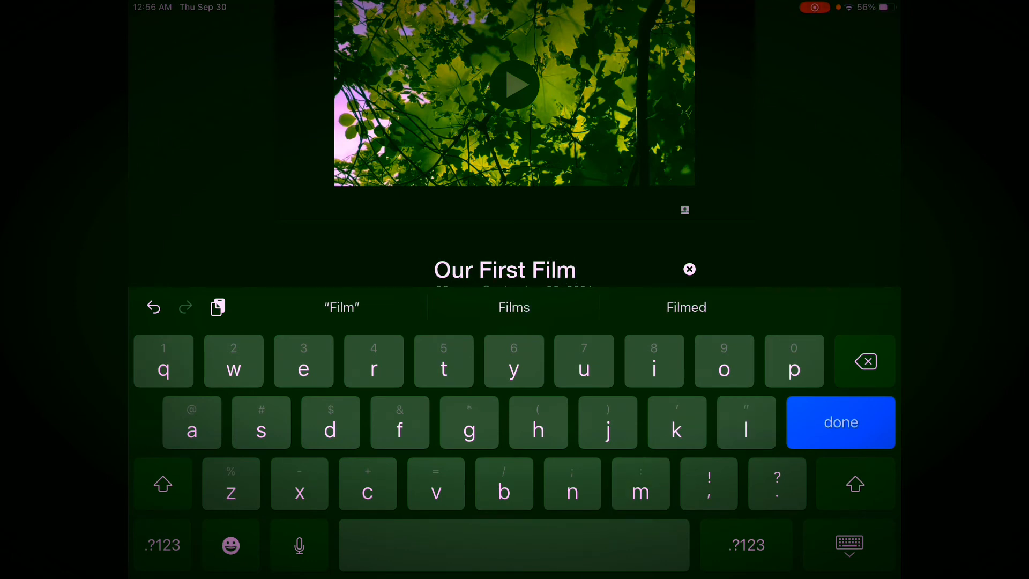
{"action": "left_click", "coordinate": [840, 422]}
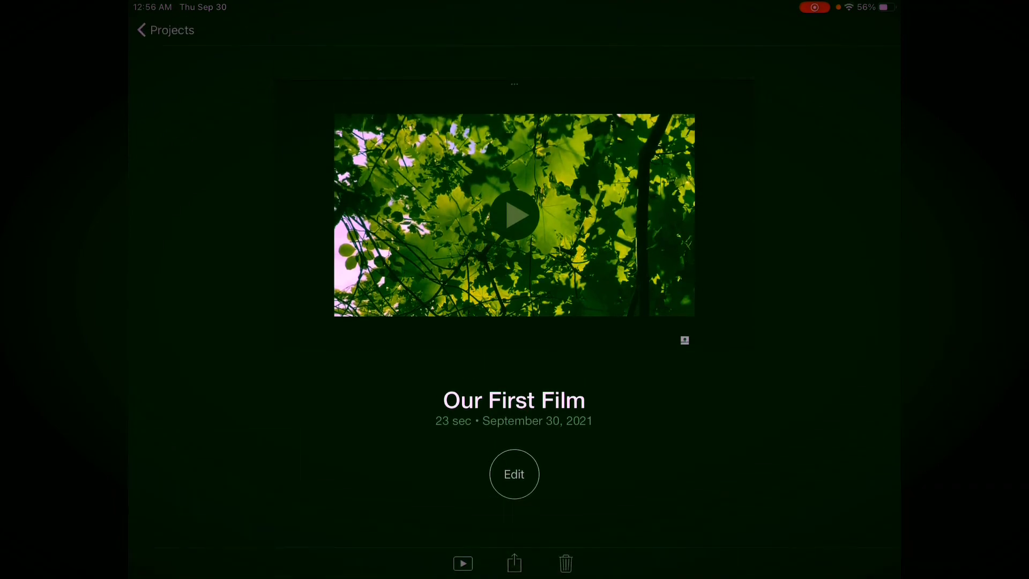
Share the movie via Save Video and export it to the Photo Library
{"action": "left_click", "coordinate": [514, 215]}
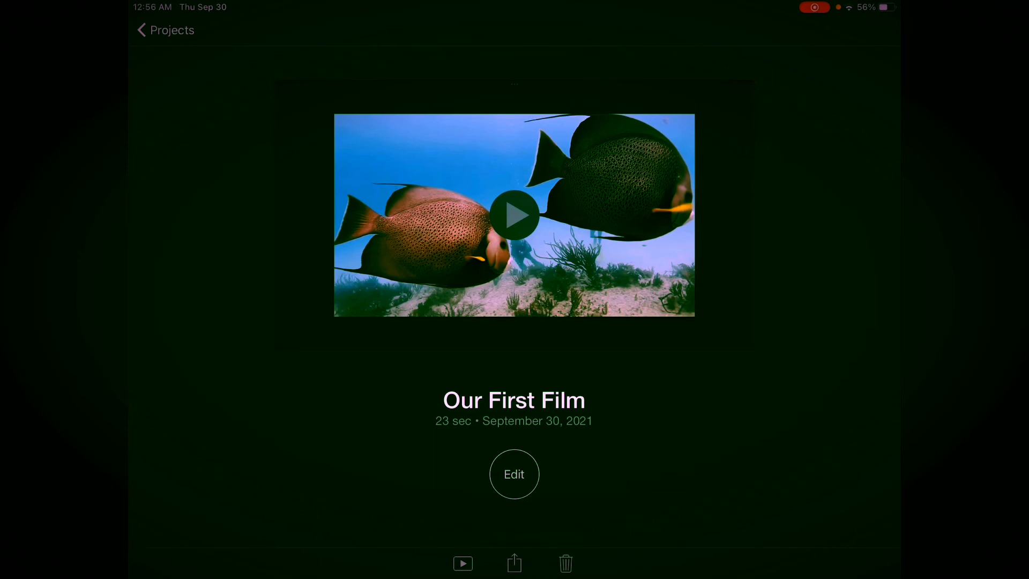
{"action": "left_click", "coordinate": [514, 563]}
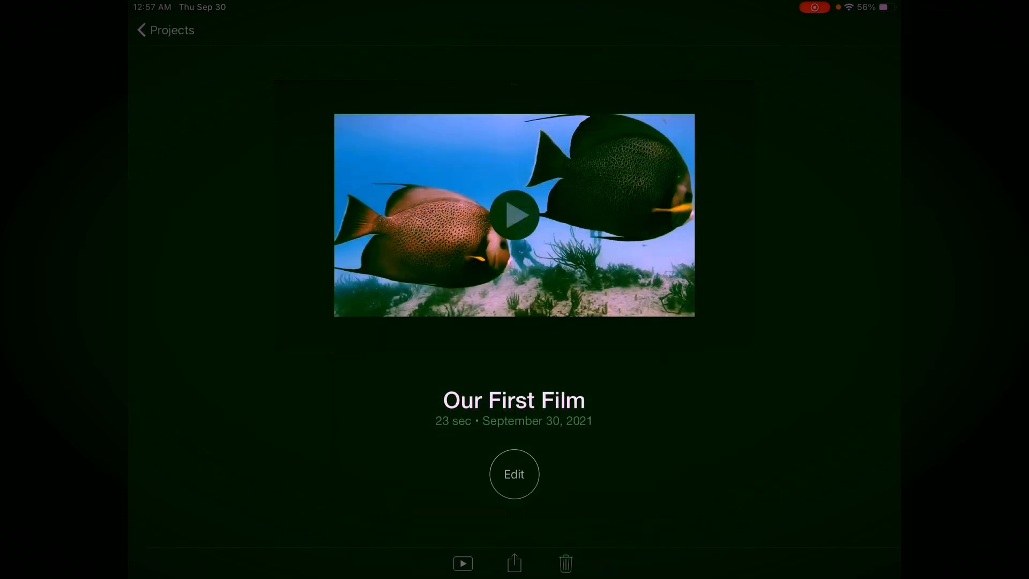
{"action": "left_click", "coordinate": [514, 563]}
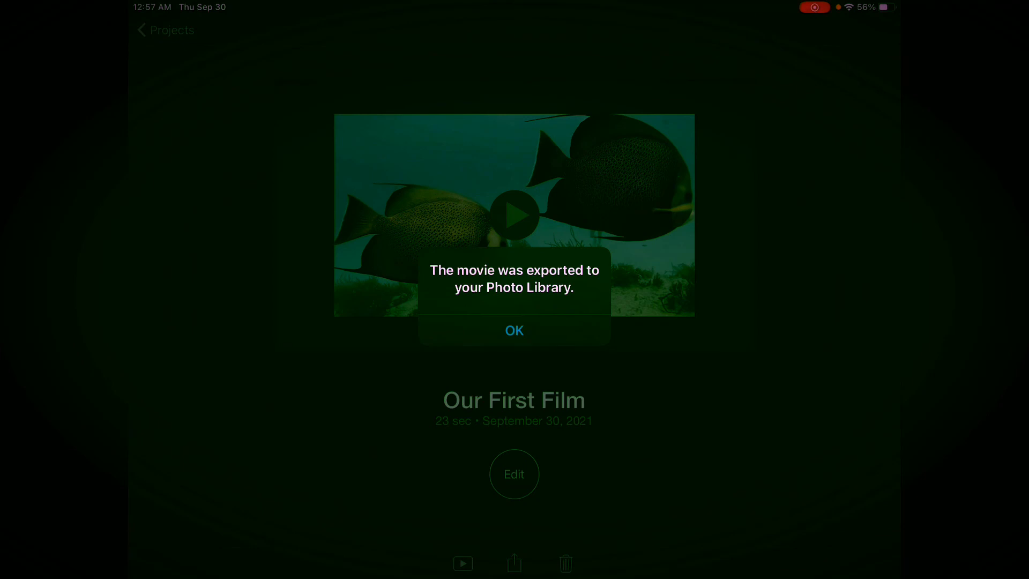
Acknowledge the export-complete alert with OK
{"action": "left_click", "coordinate": [514, 331]}
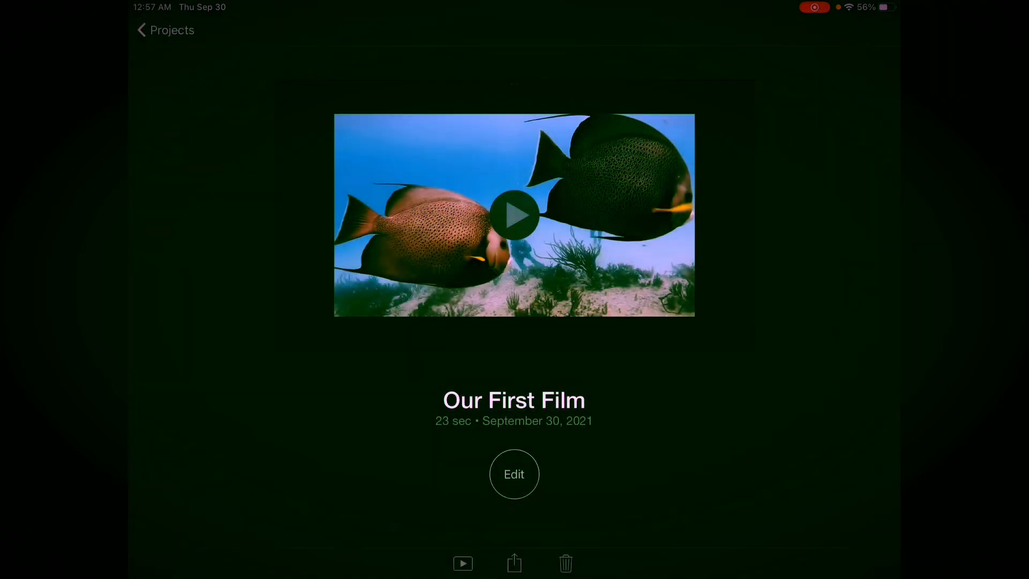